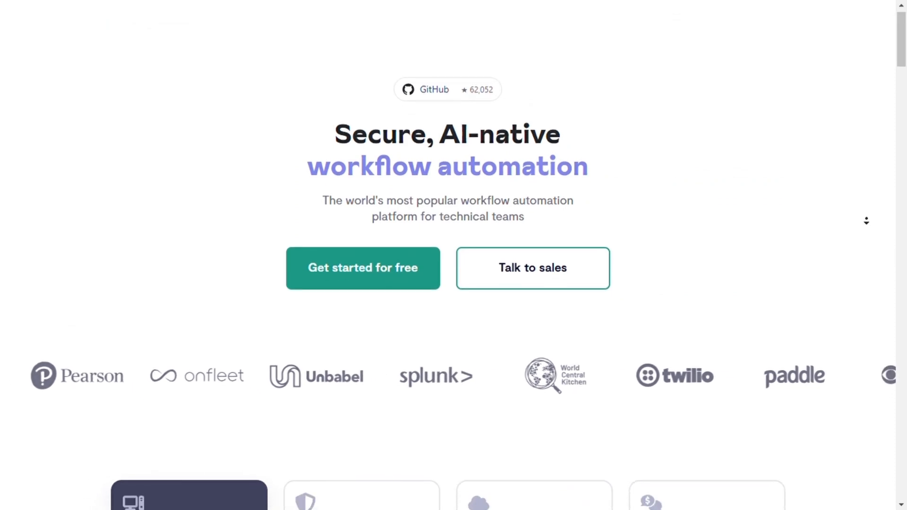
scroll("up", 3)
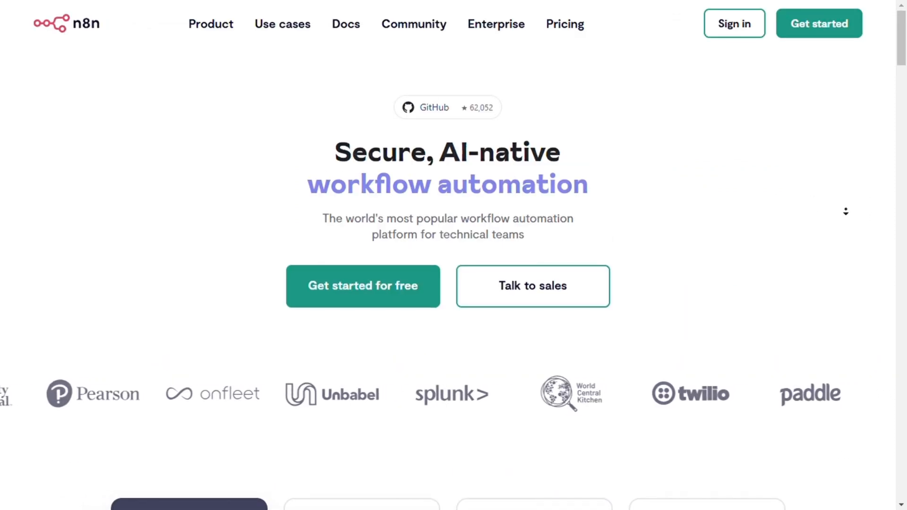
scroll("down", 3)
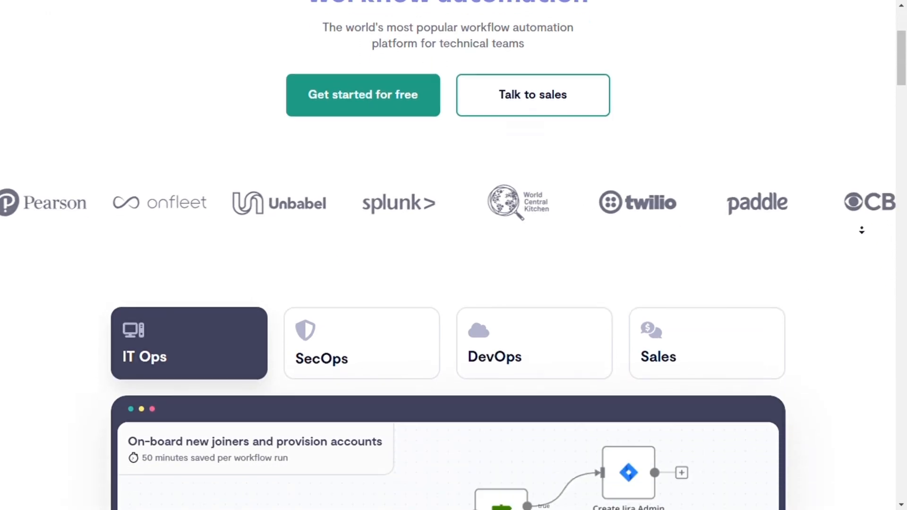
scroll("down", 3)
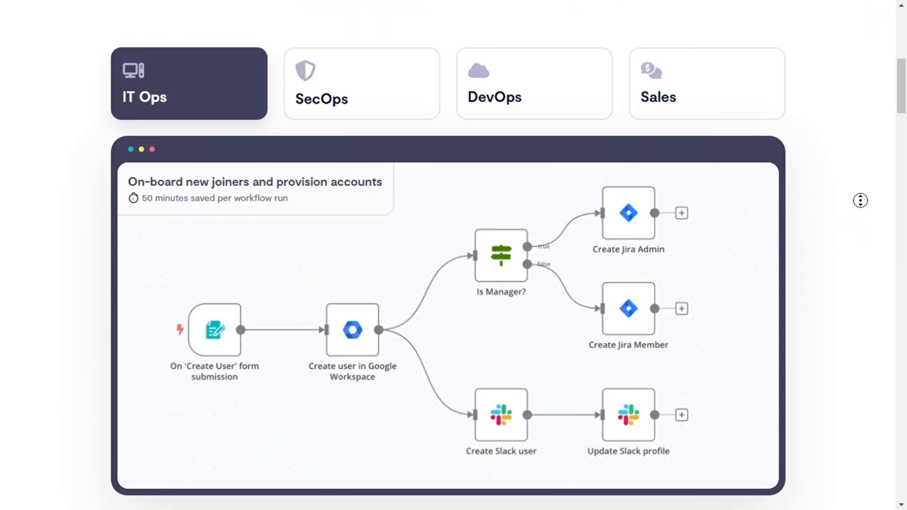
scroll("down", 3)
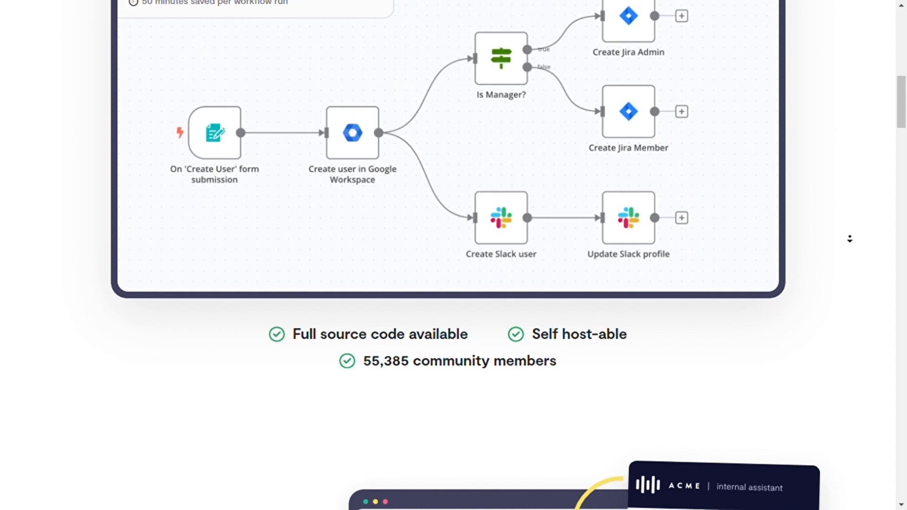
scroll("down", 3)
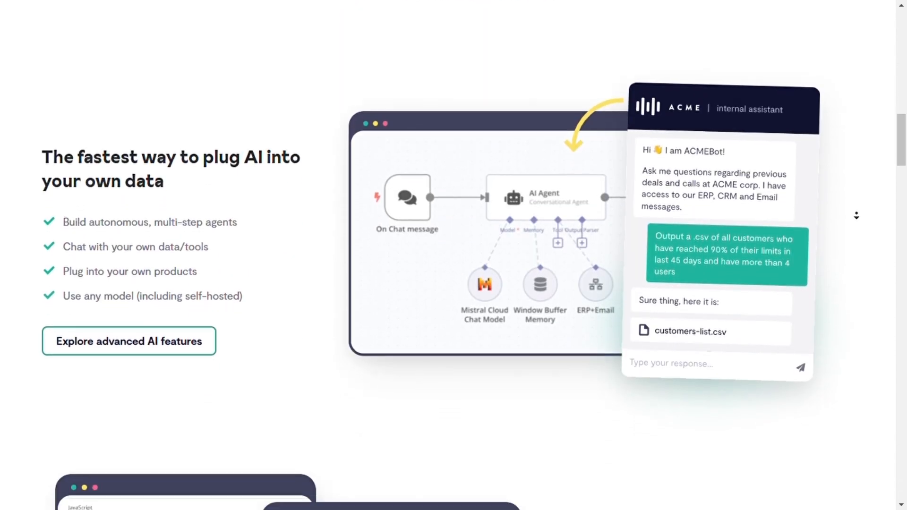
scroll("down", 3)
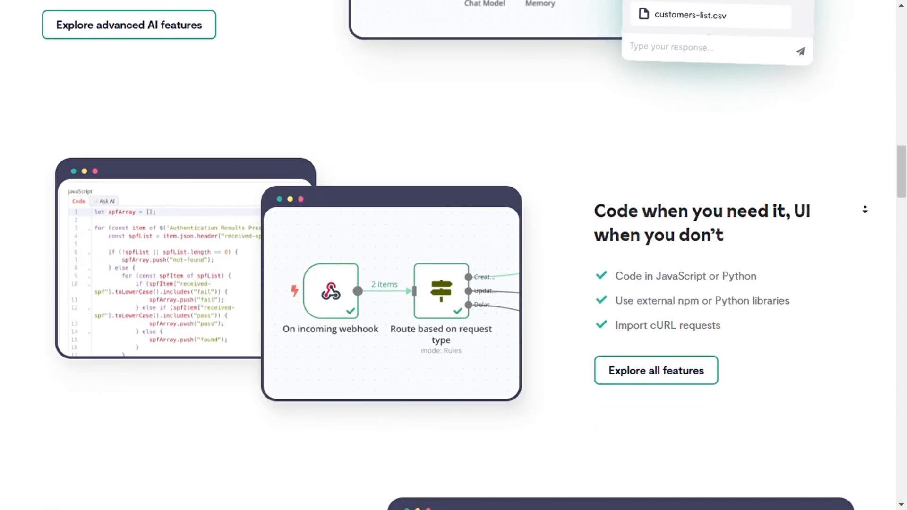
scroll("down", 3)
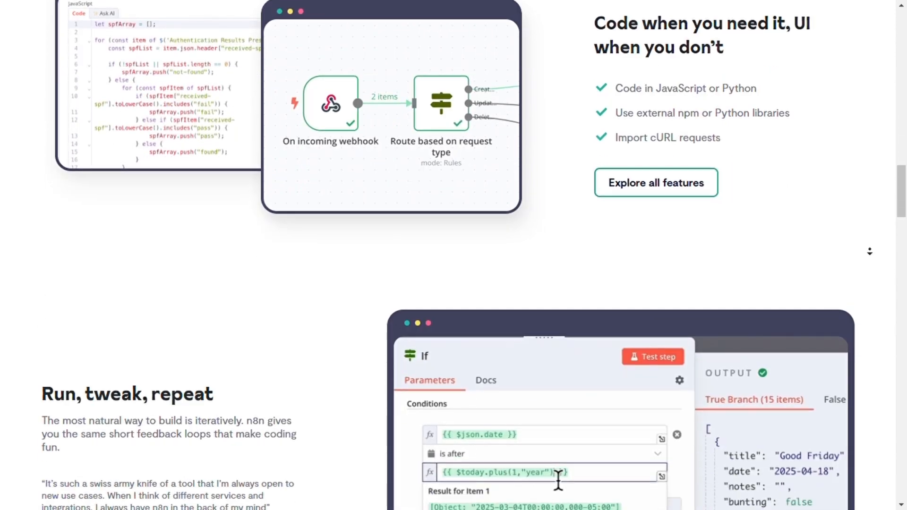
scroll("down", 3)
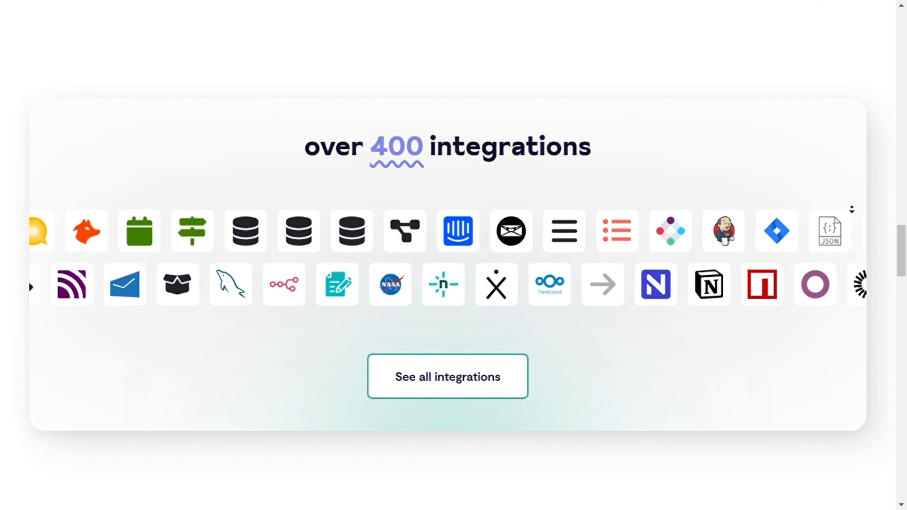
scroll("up", 3)
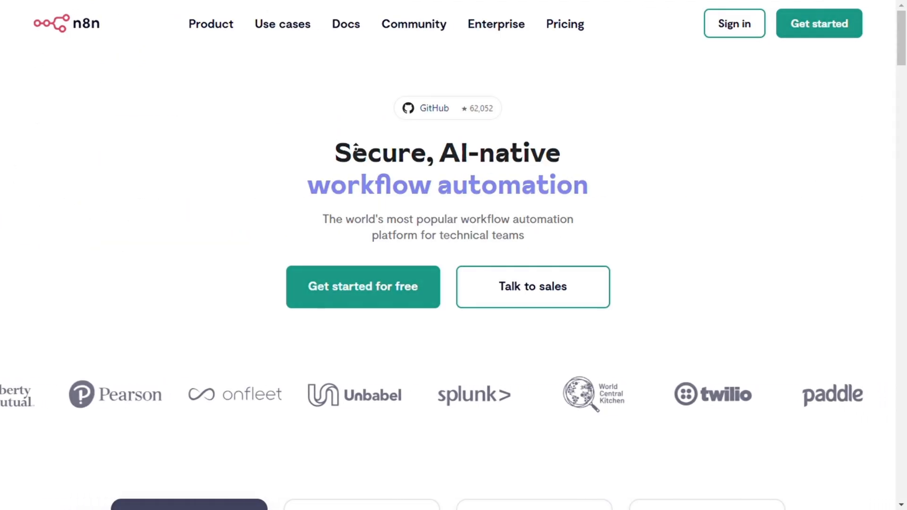
scroll("down", 3)
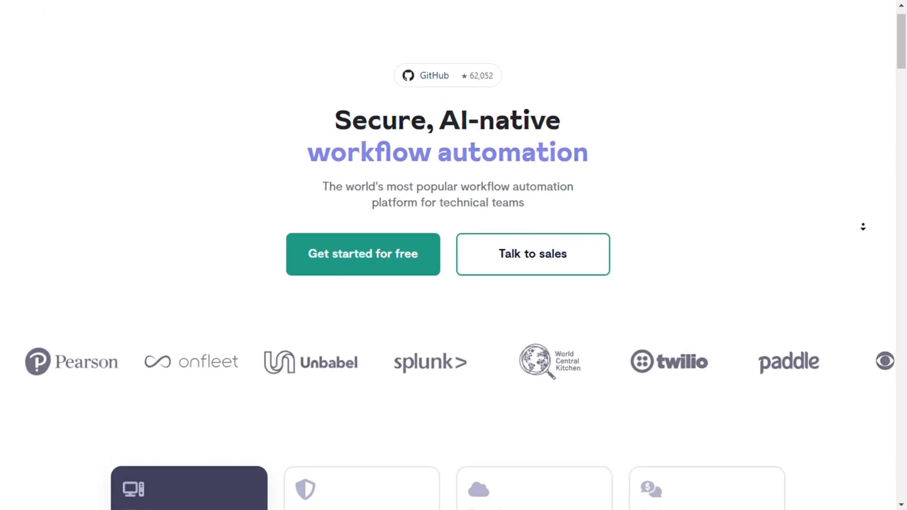
scroll("down", 3)
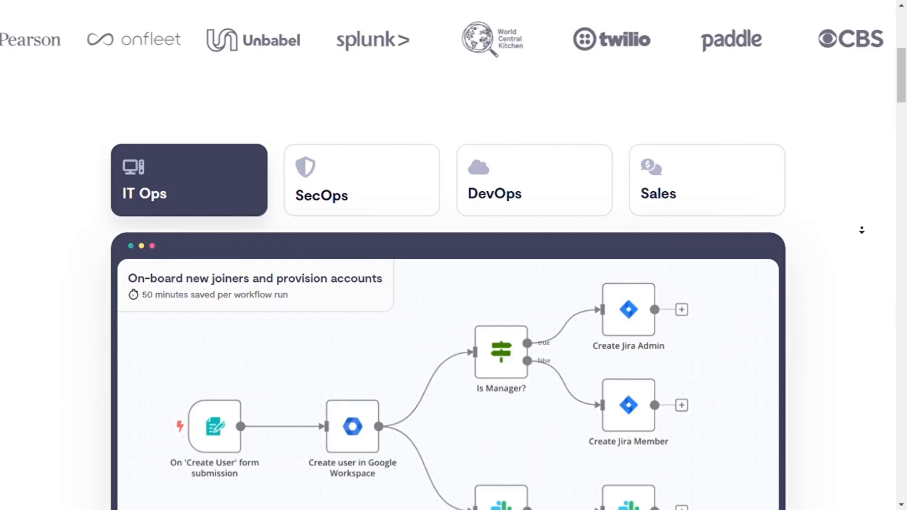
scroll("down", 3)
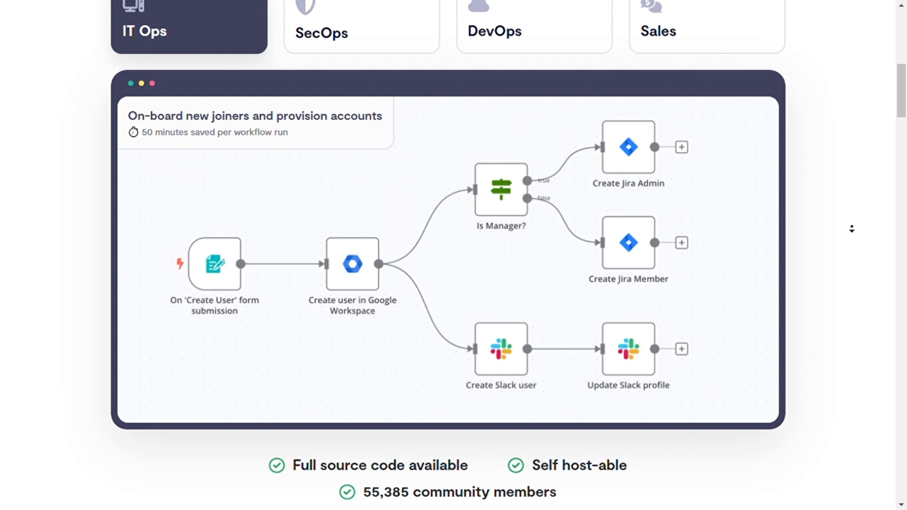
scroll("down", 3)
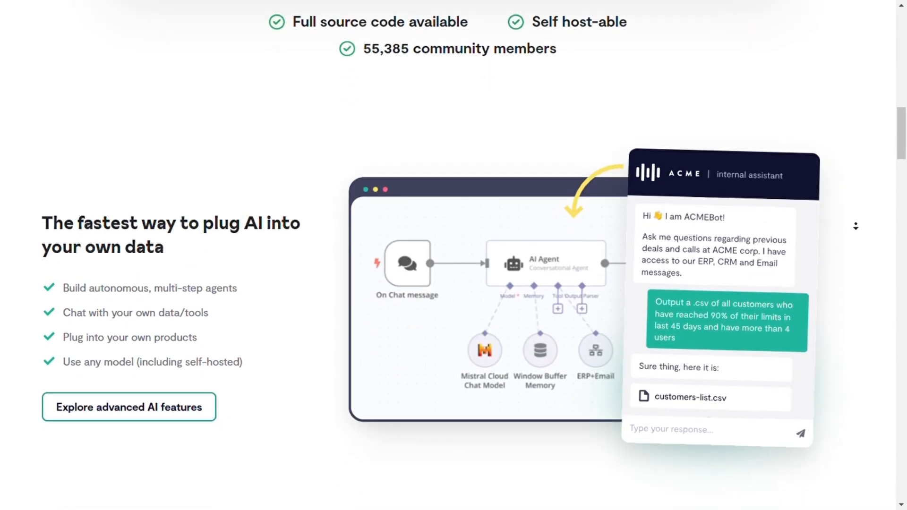
scroll("down", 3)
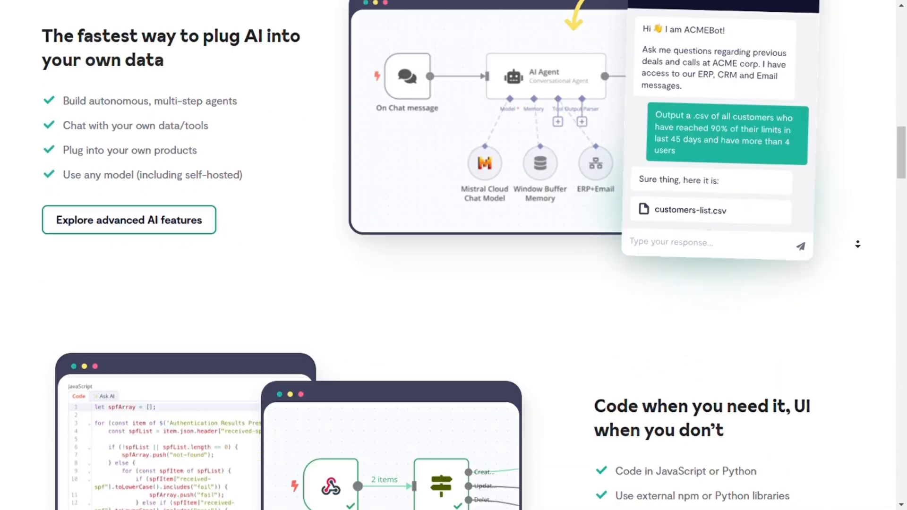
scroll("down", 3)
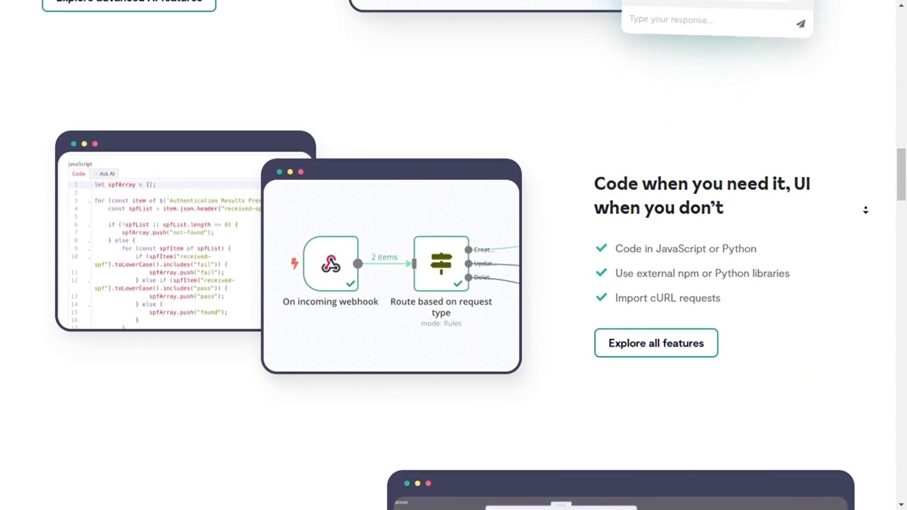
scroll("down", 3)
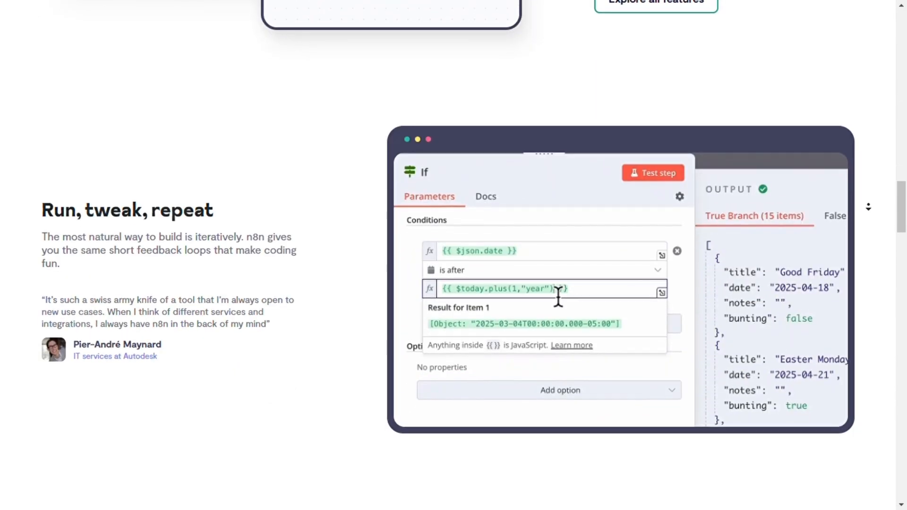
scroll("down", 3)
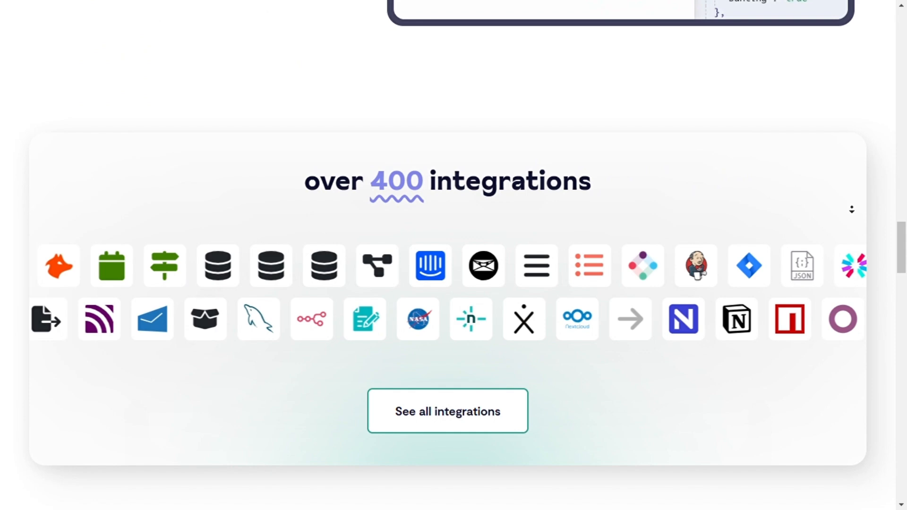
scroll("down", 3)
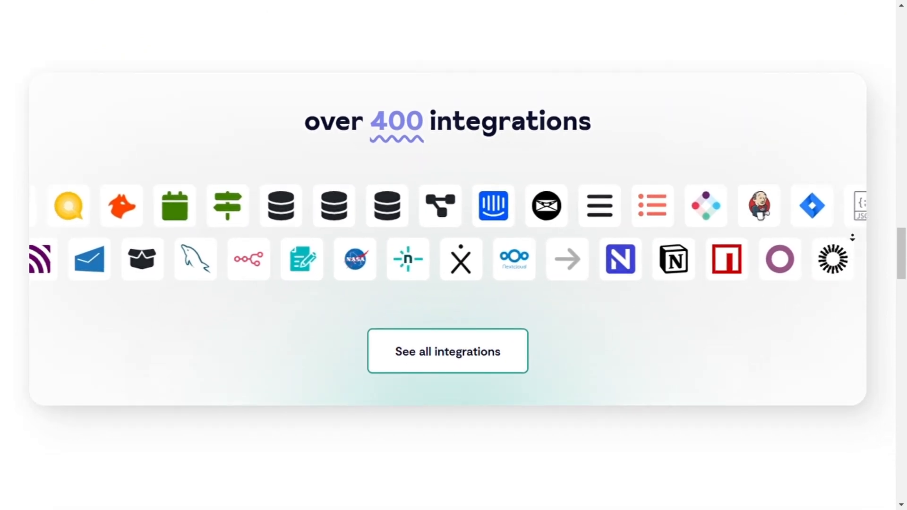
scroll("down", 3)
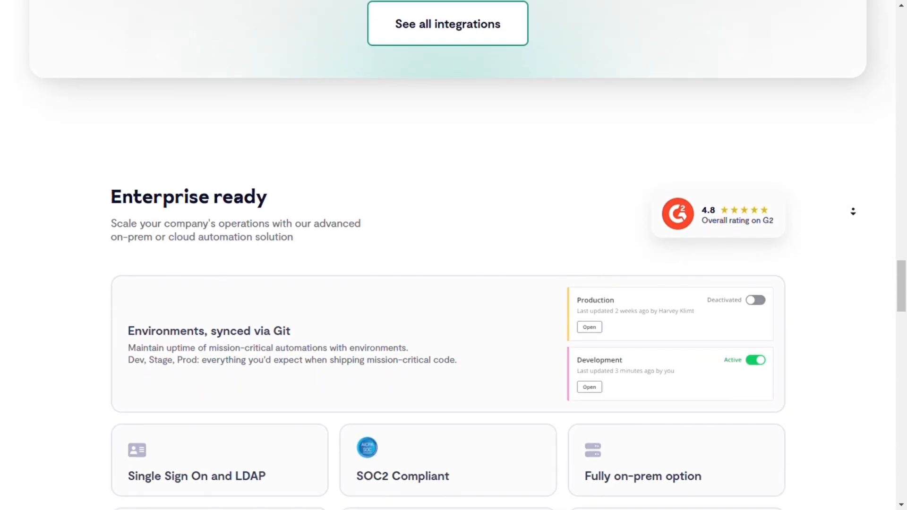
scroll("down", 3)
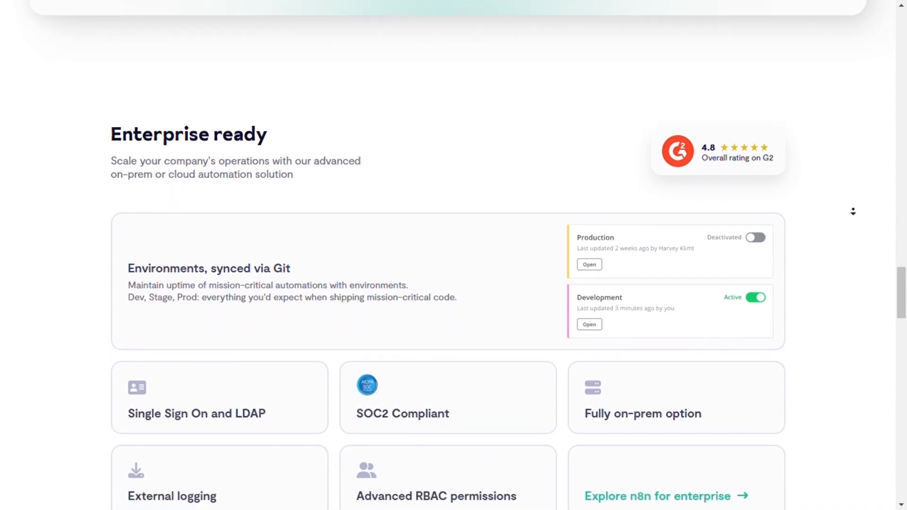
scroll("down", 3)
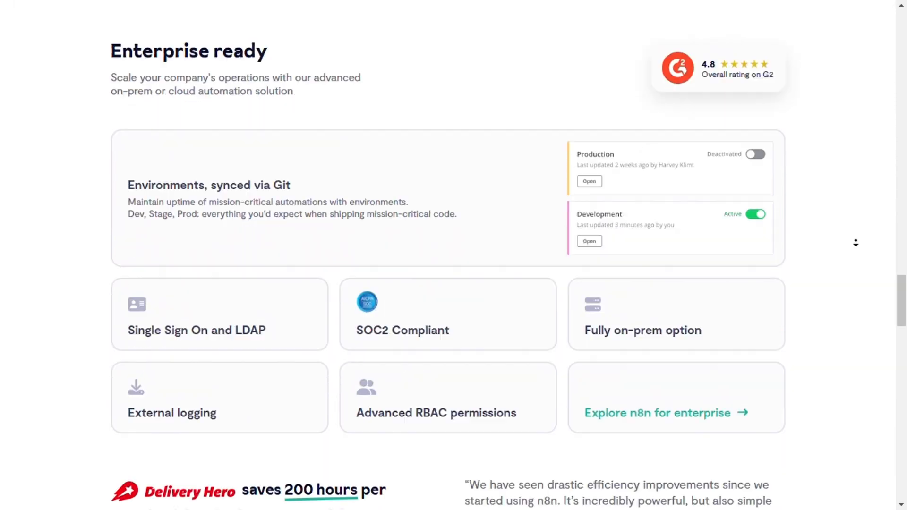
scroll("up", 3)
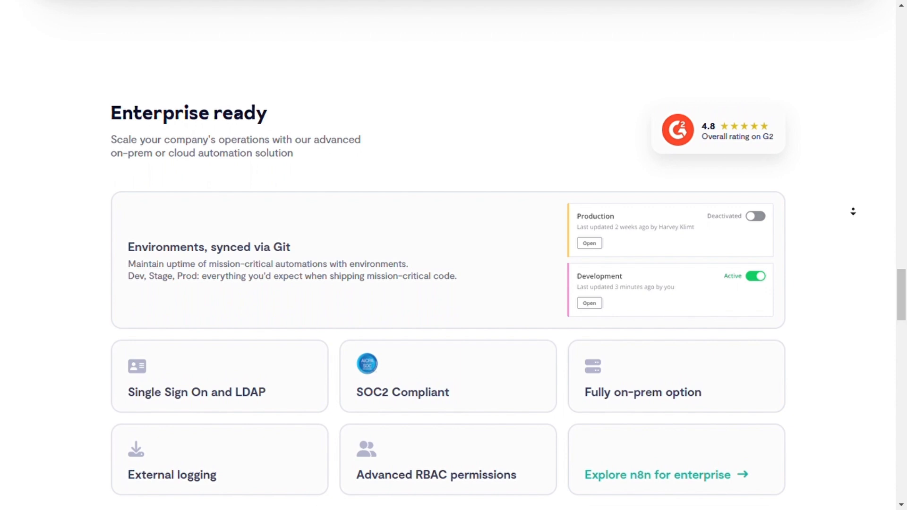
scroll("down", 3)
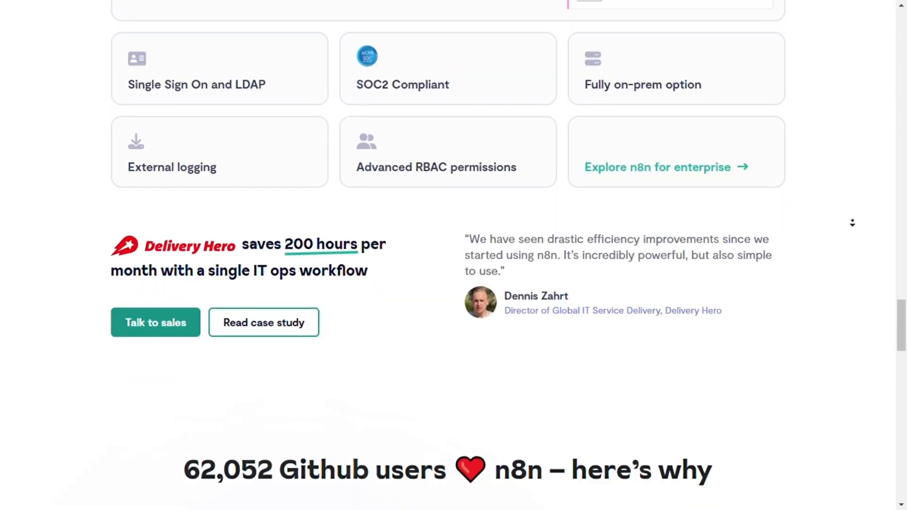
scroll("down", 3)
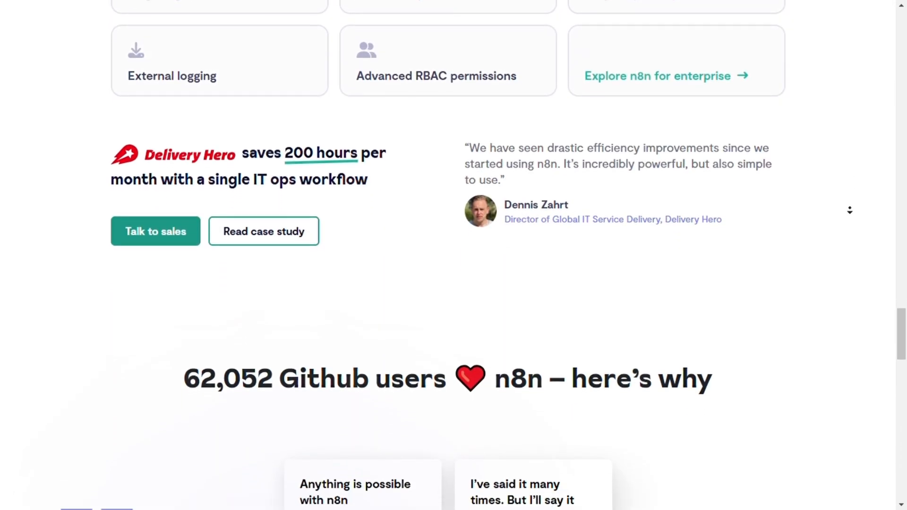
scroll("down", 3)
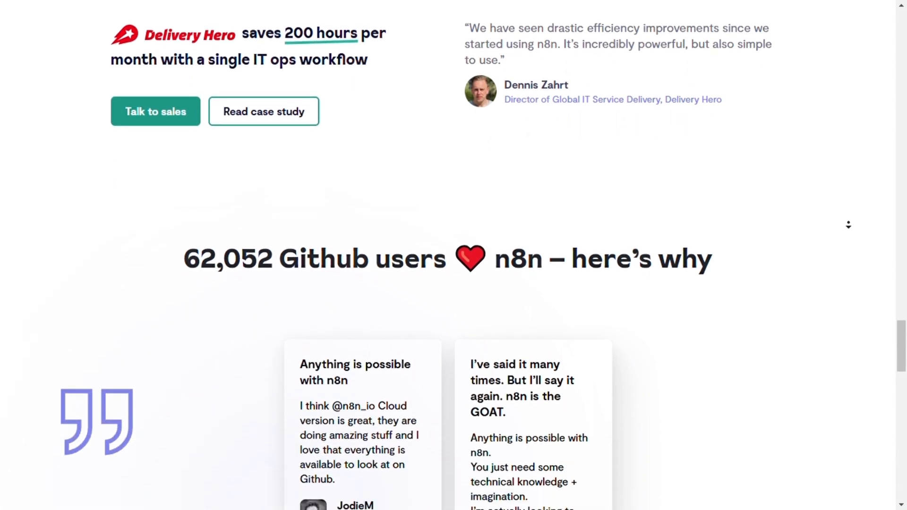
scroll("down", 3)
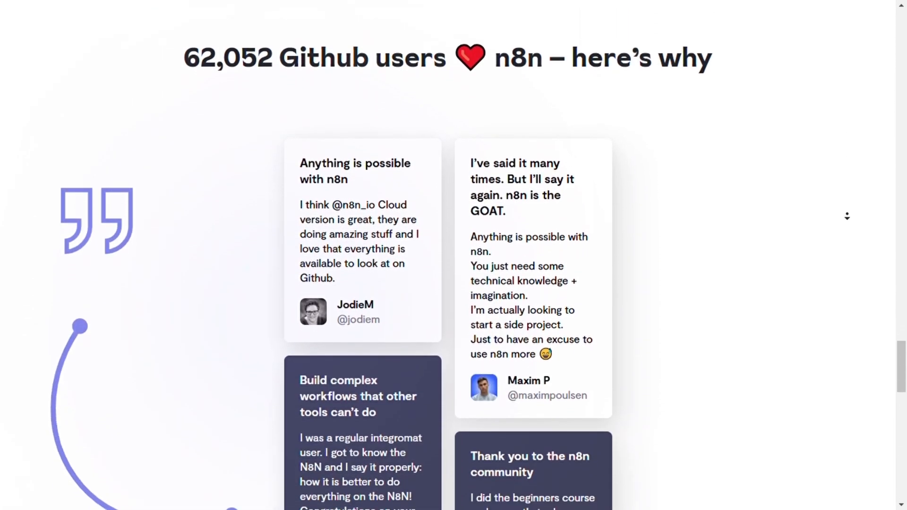
scroll("down", 3)
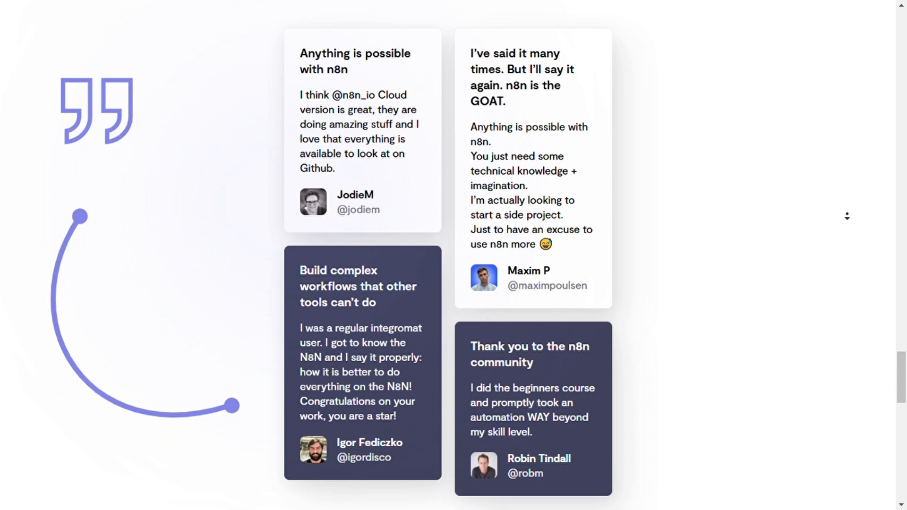
scroll("down", 3)
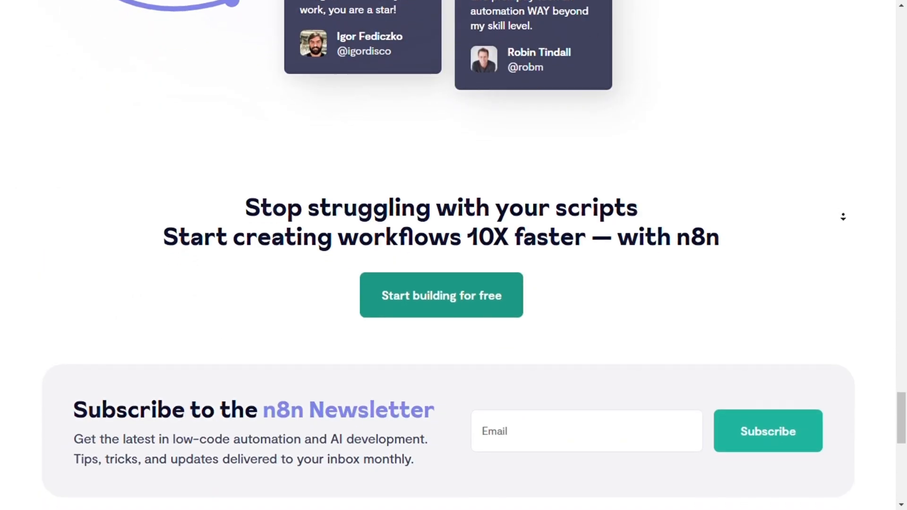
scroll("down", 3)
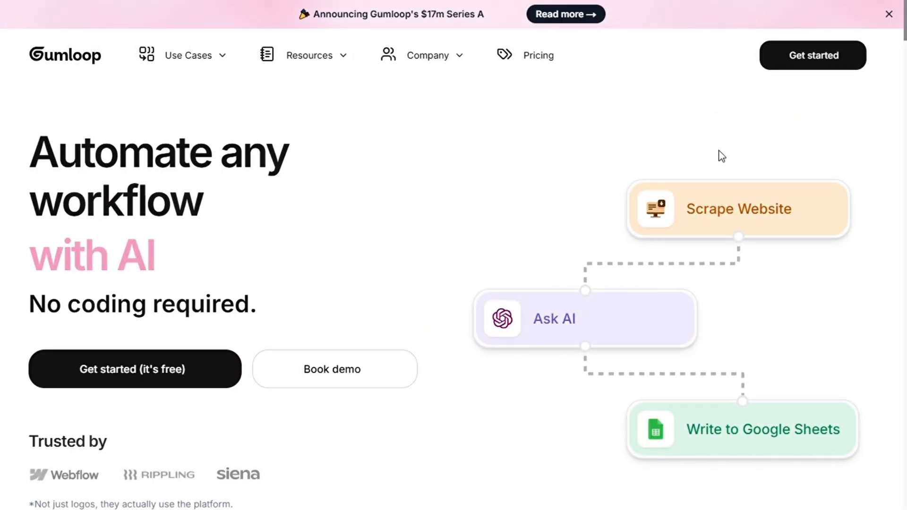
mouse_move(397, 135)
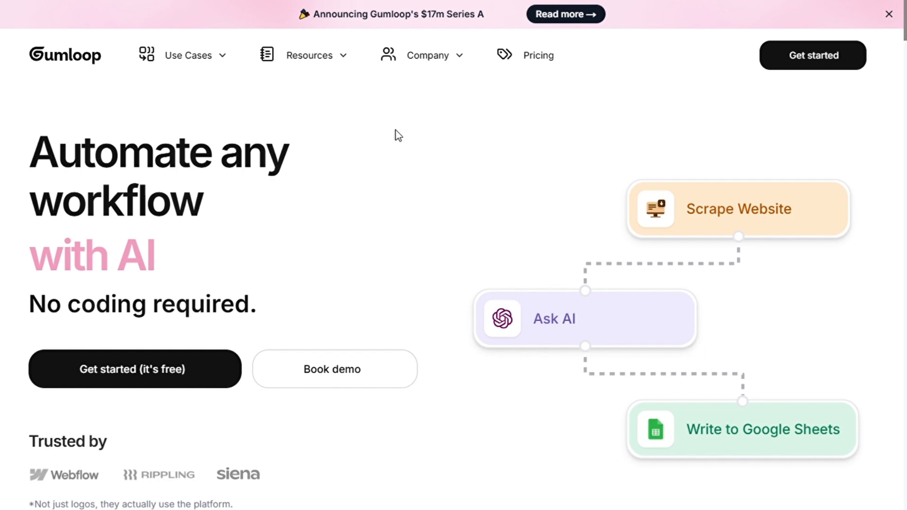
mouse_move(862, 192)
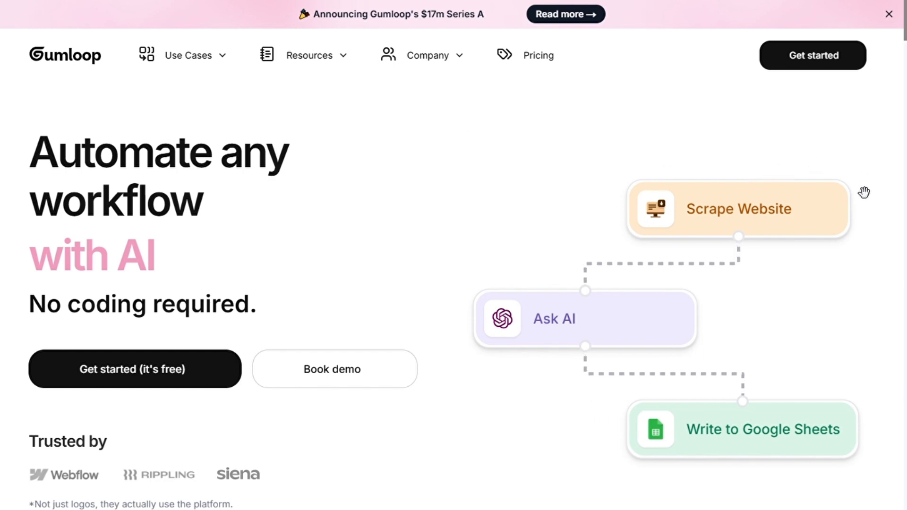
scroll("down", 3)
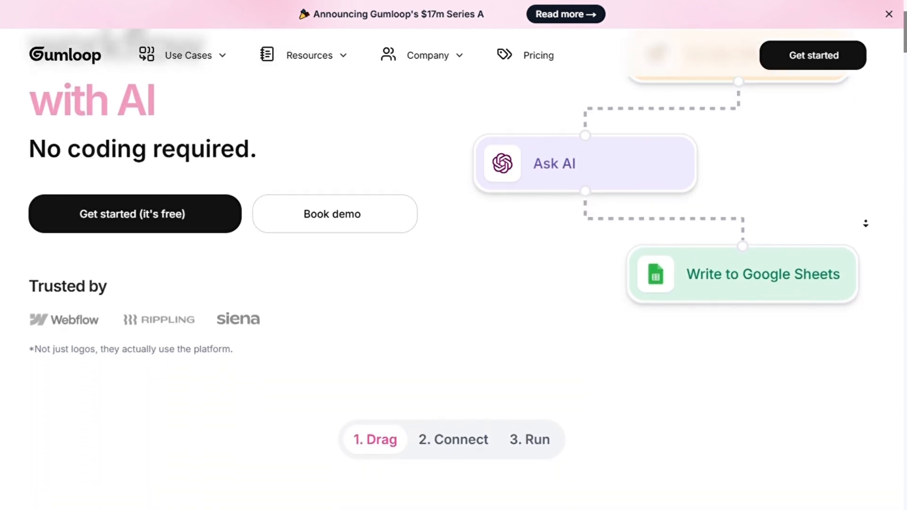
scroll("down", 3)
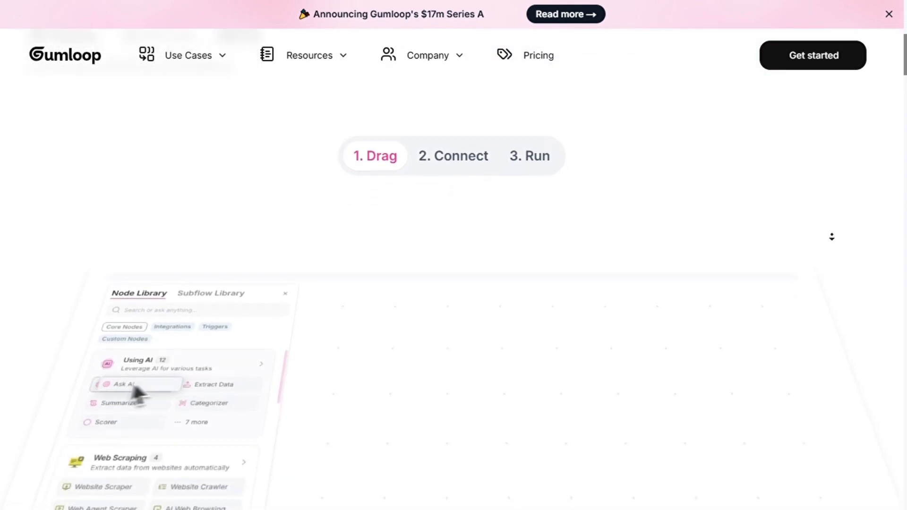
scroll("down", 3)
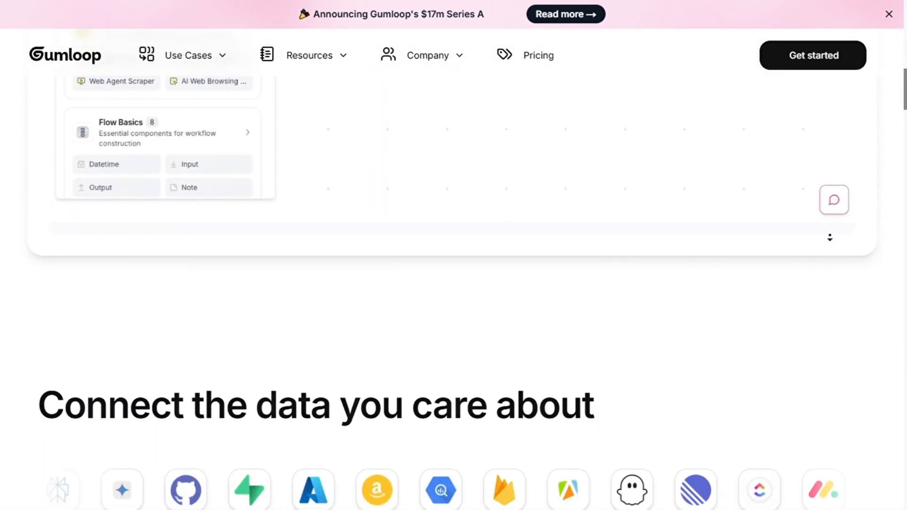
scroll("down", 3)
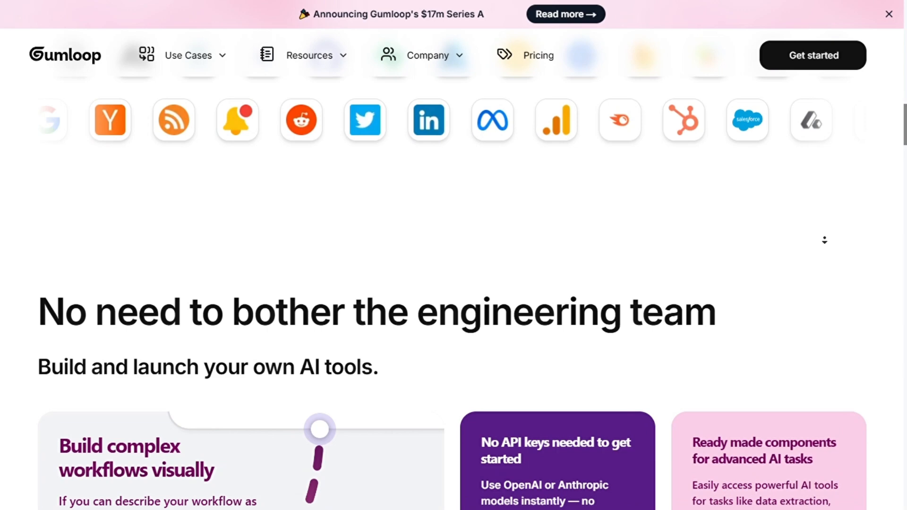
scroll("down", 3)
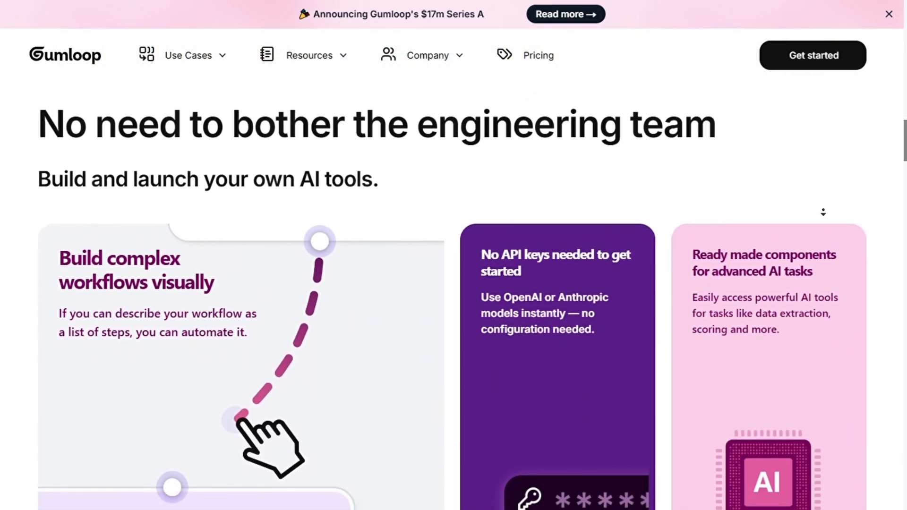
scroll("down", 3)
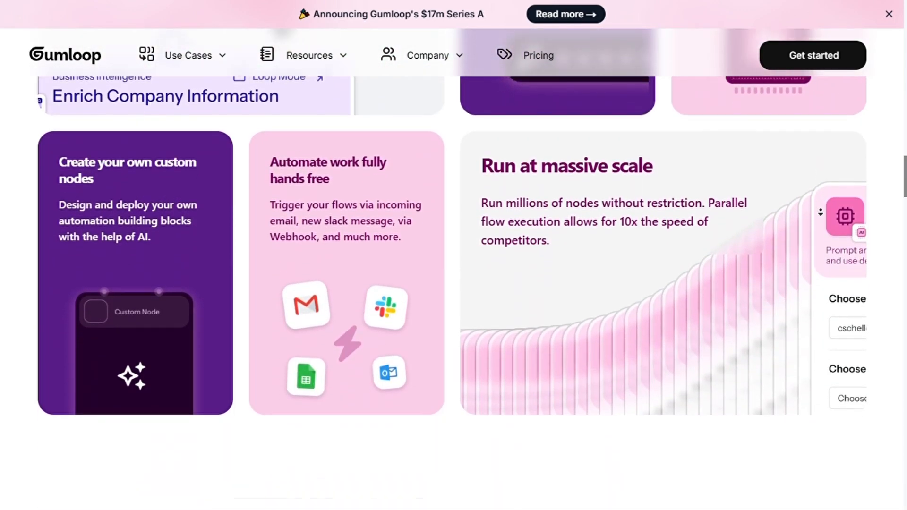
scroll("down", 3)
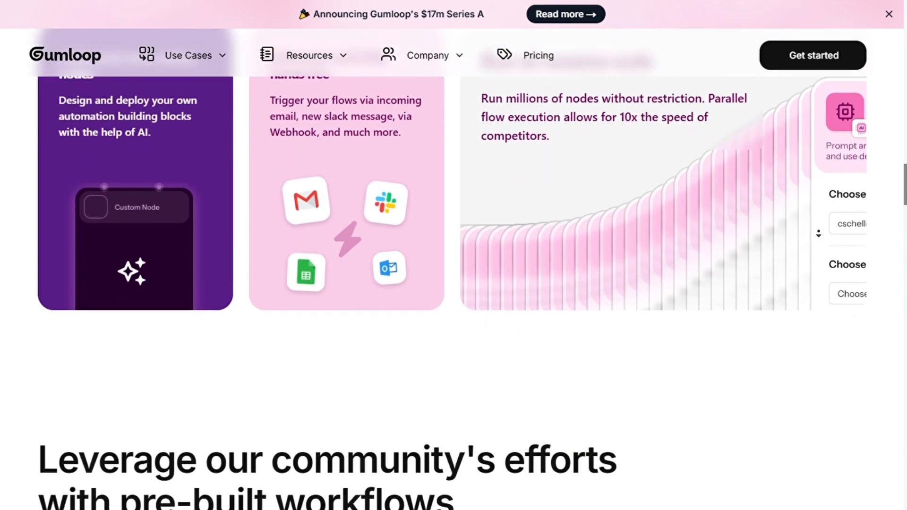
scroll("down", 3)
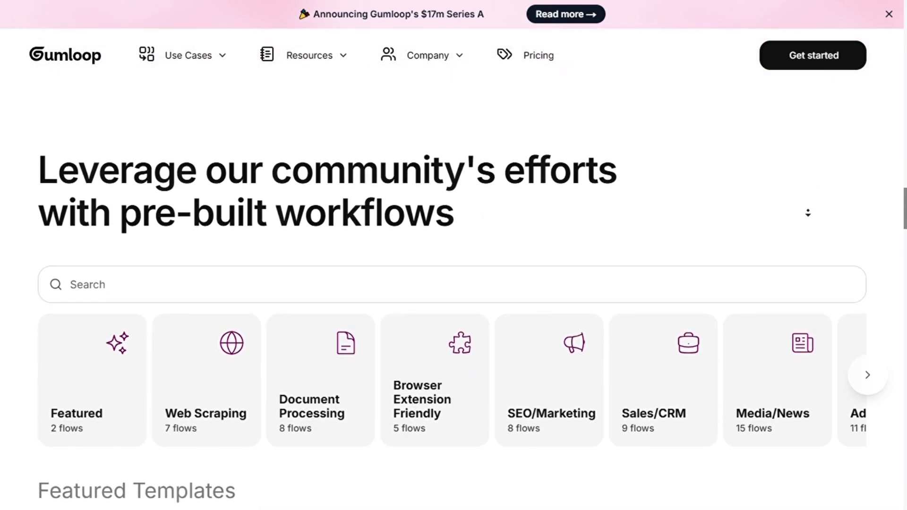
scroll("down", 3)
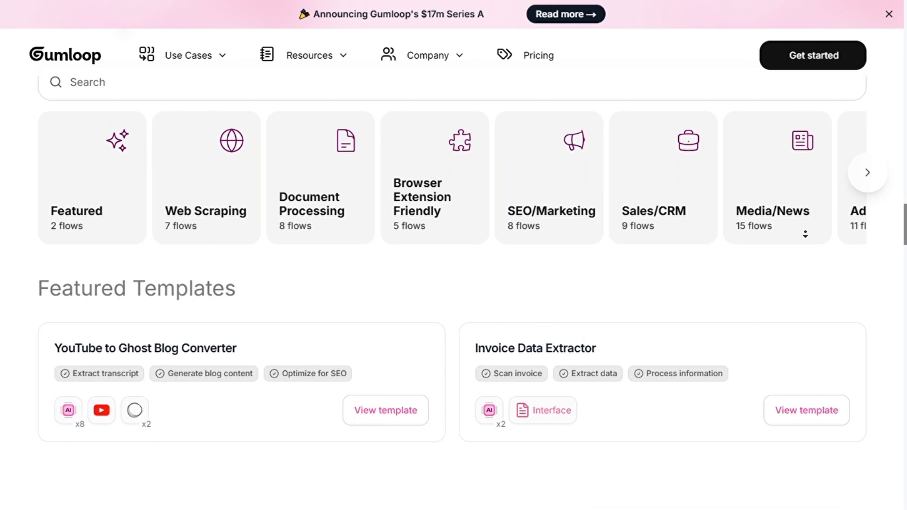
scroll("down", 3)
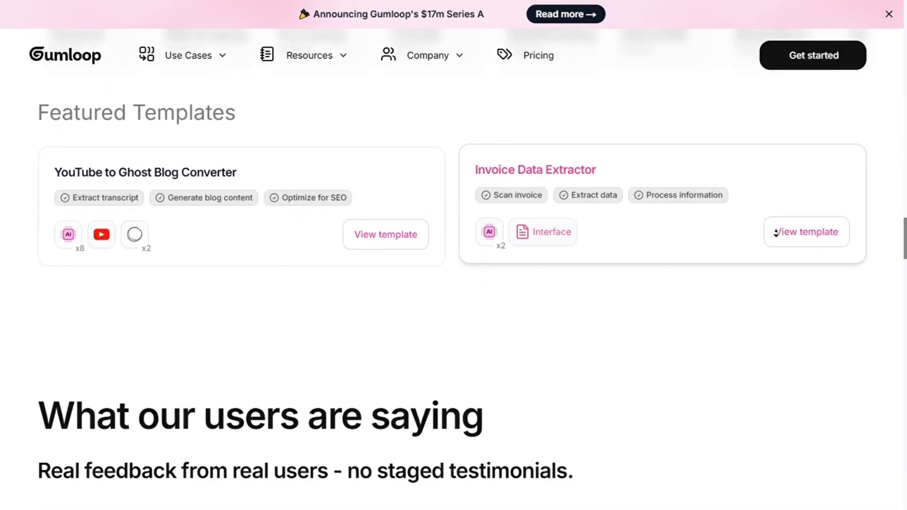
scroll("down", 3)
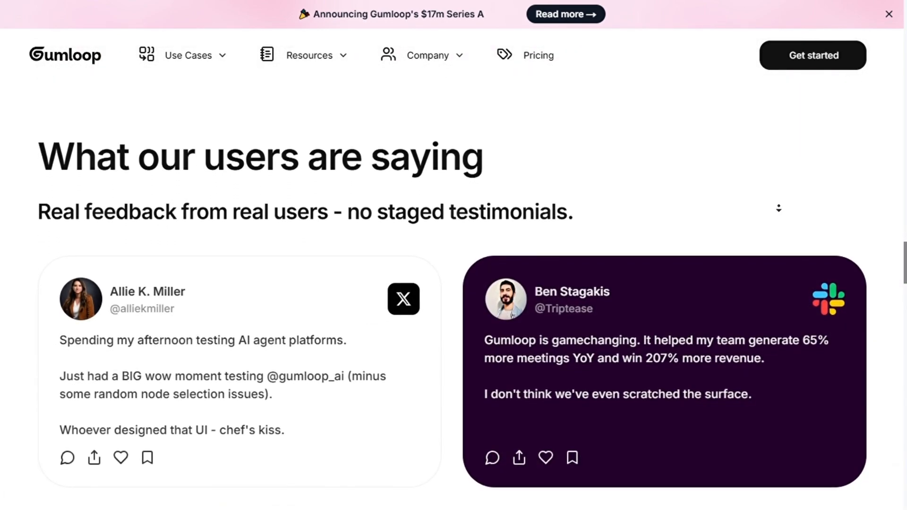
scroll("down", 3)
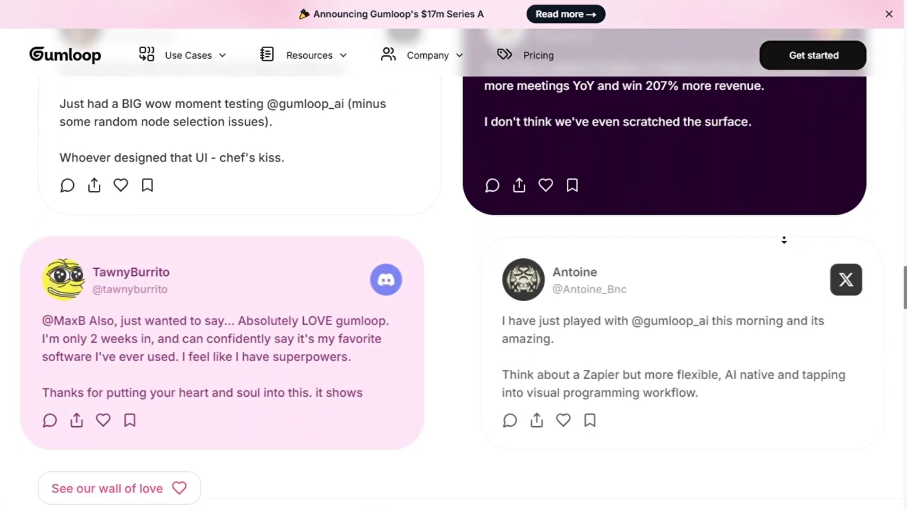
scroll("down", 3)
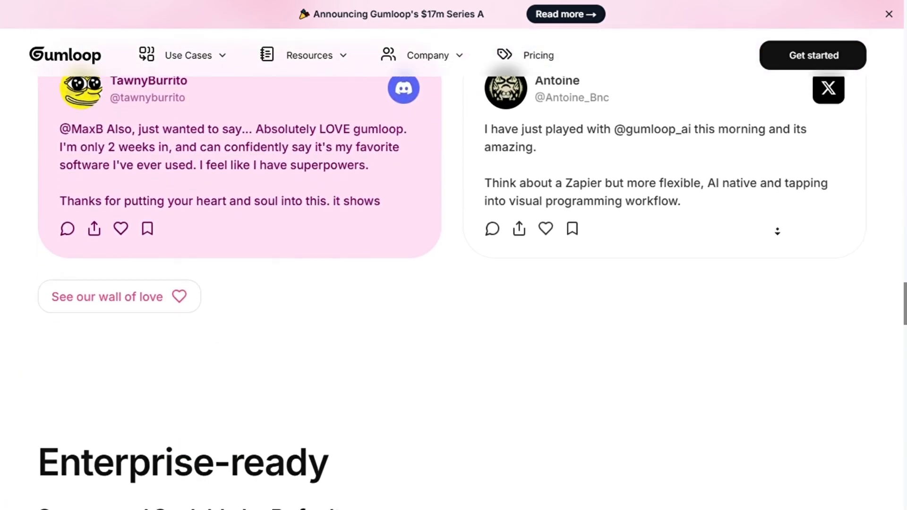
scroll("down", 3)
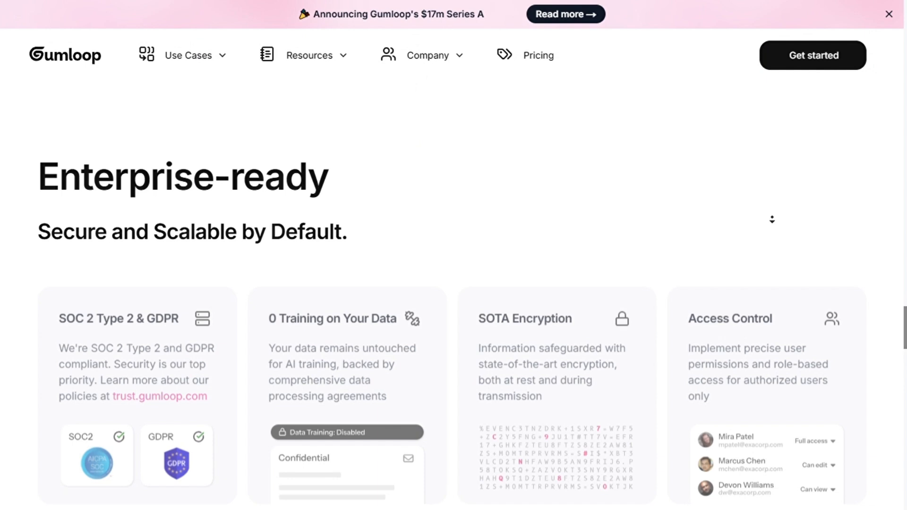
scroll("down", 3)
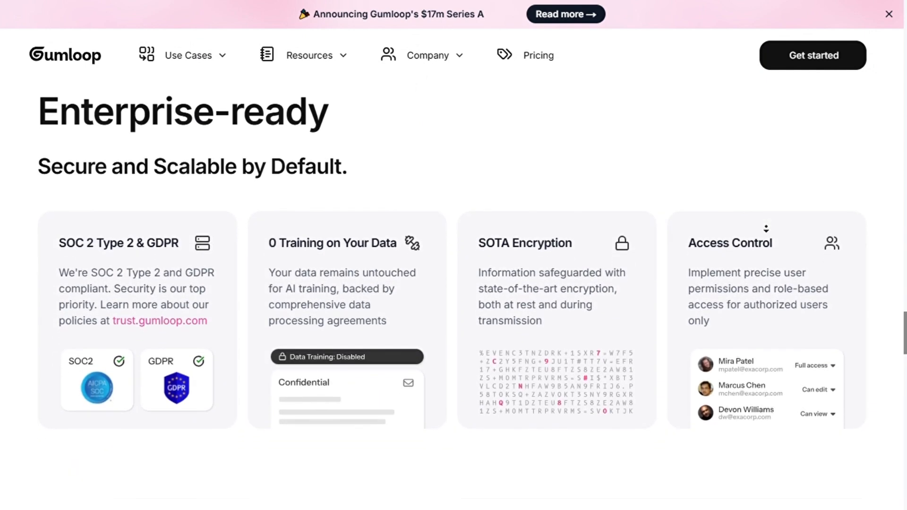
scroll("down", 3)
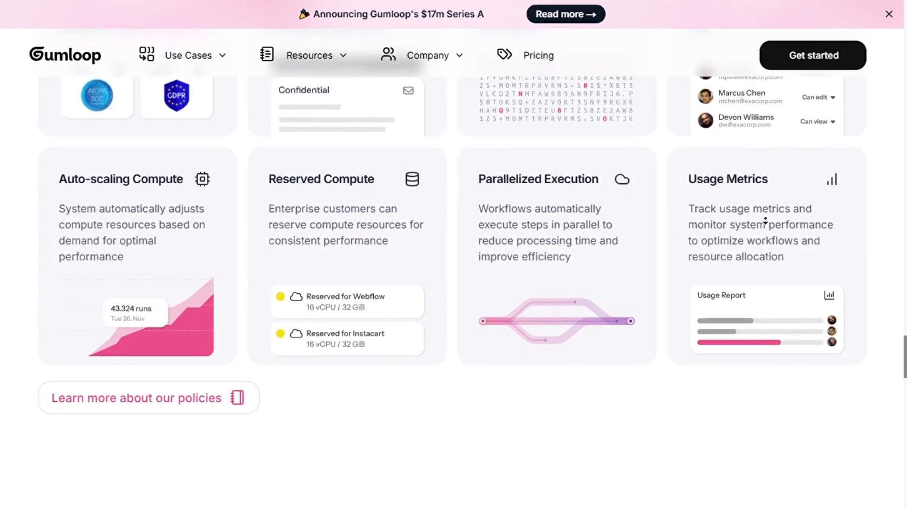
scroll("down", 3)
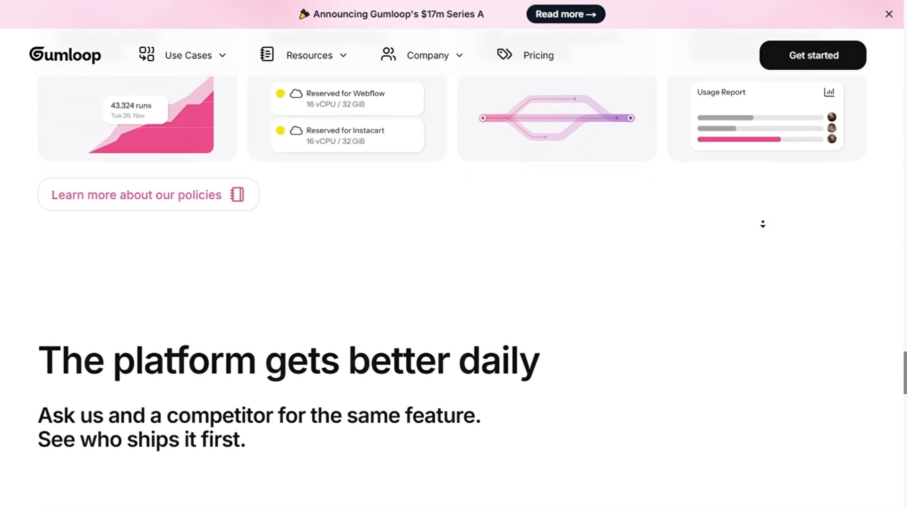
scroll("down", 3)
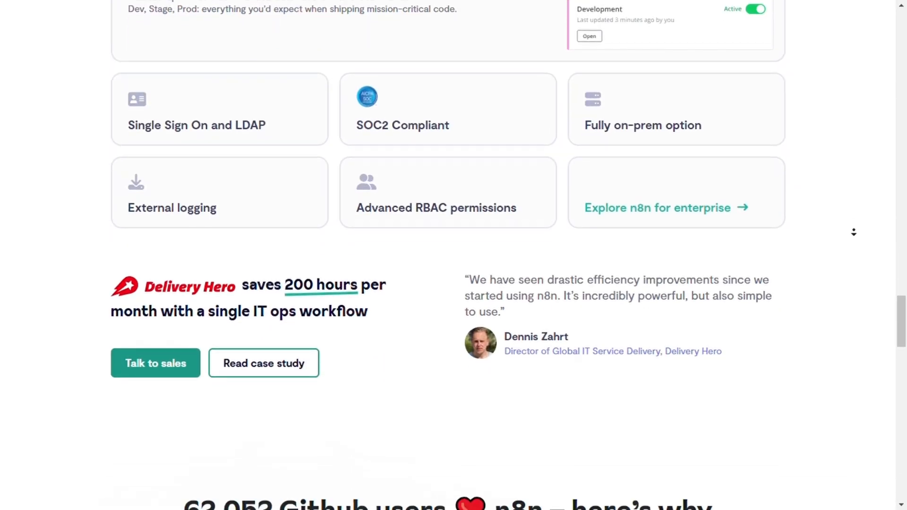
scroll("down", 3)
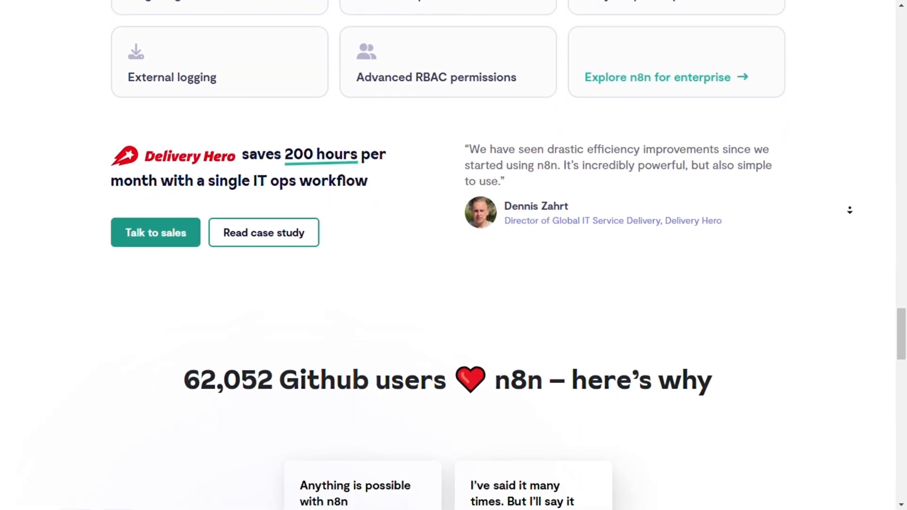
scroll("down", 3)
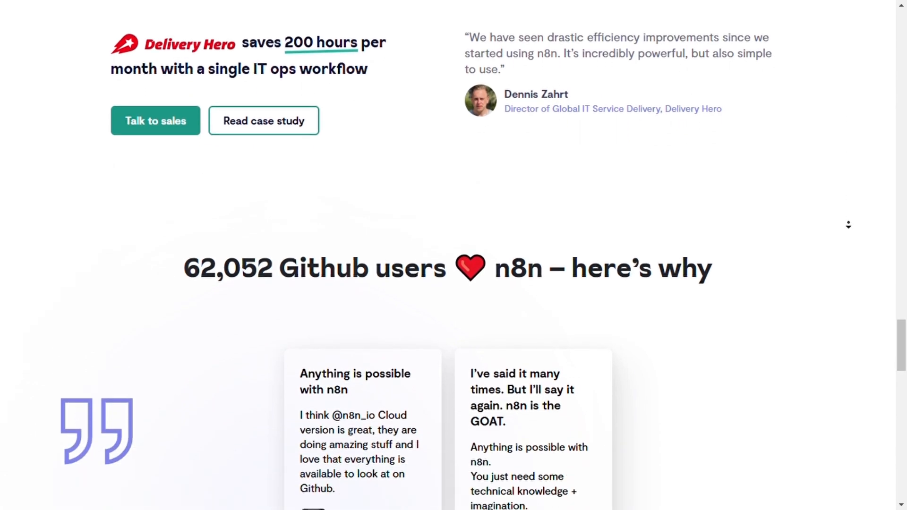
scroll("down", 3)
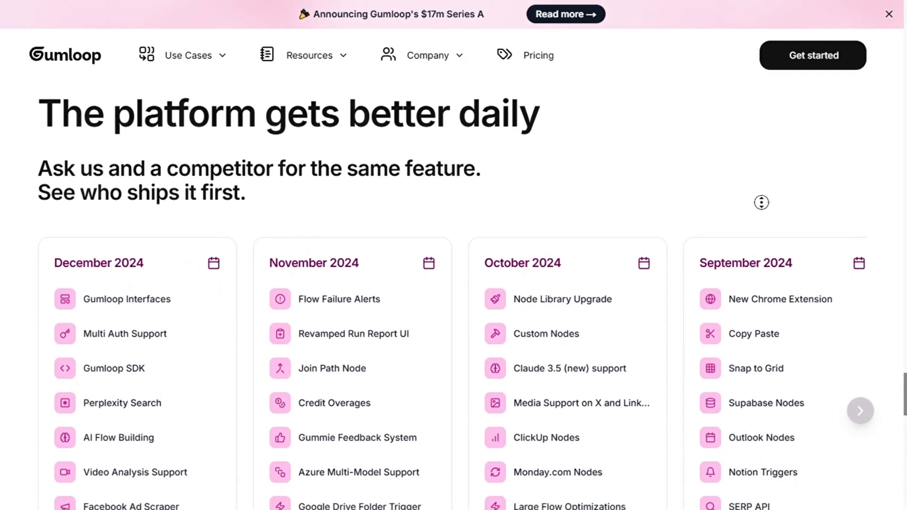
scroll("down", 3)
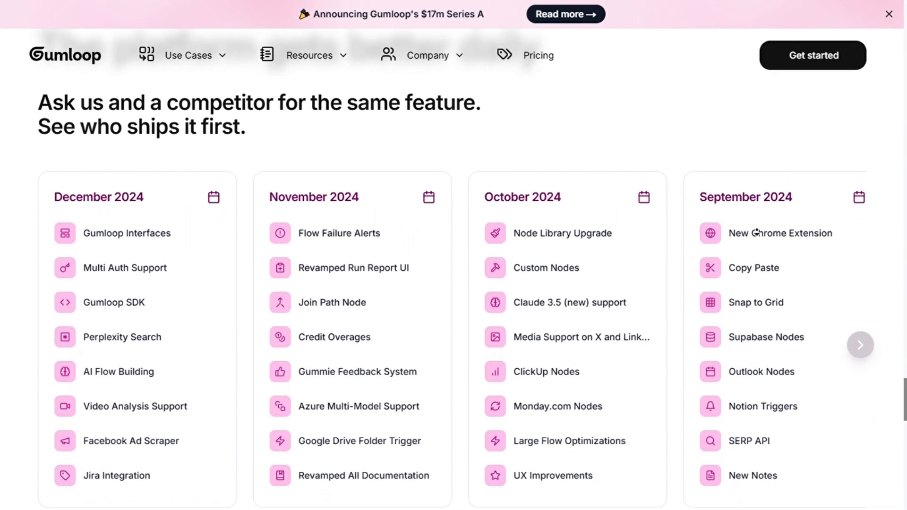
scroll("down", 3)
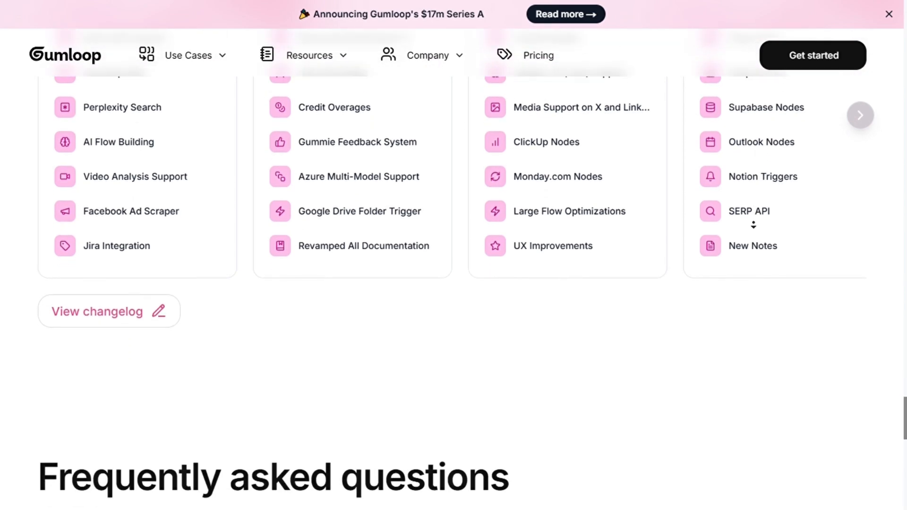
scroll("down", 3)
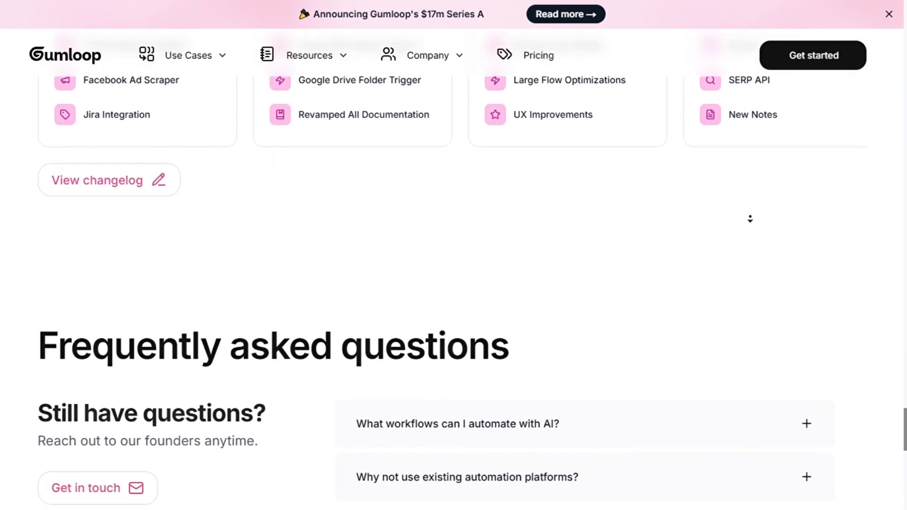
scroll("down", 3)
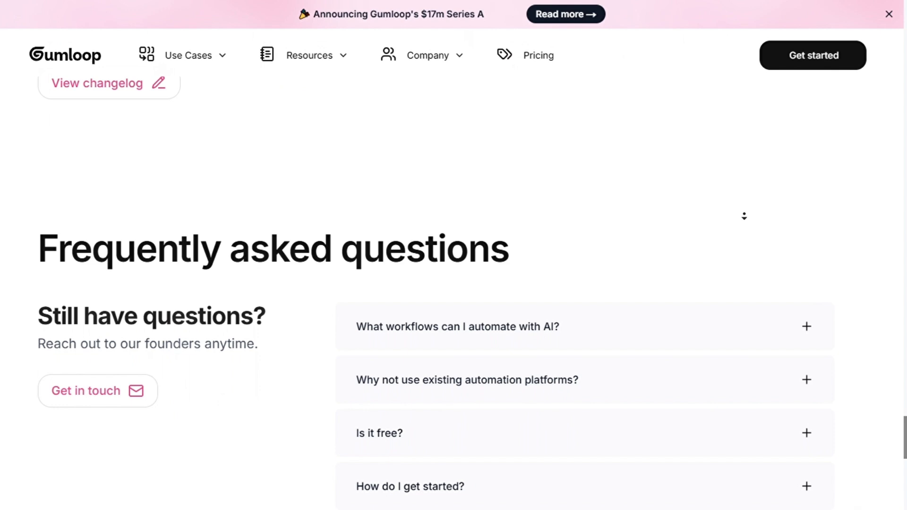
scroll("down", 3)
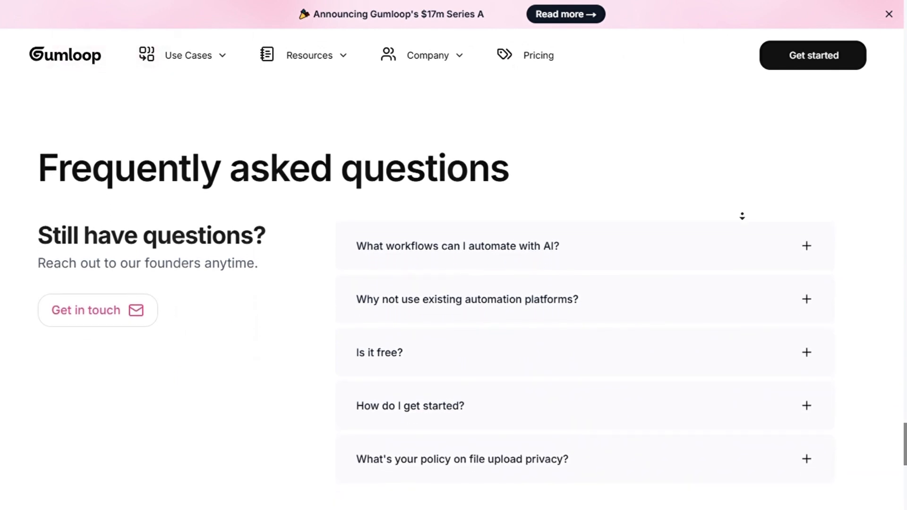
scroll("down", 3)
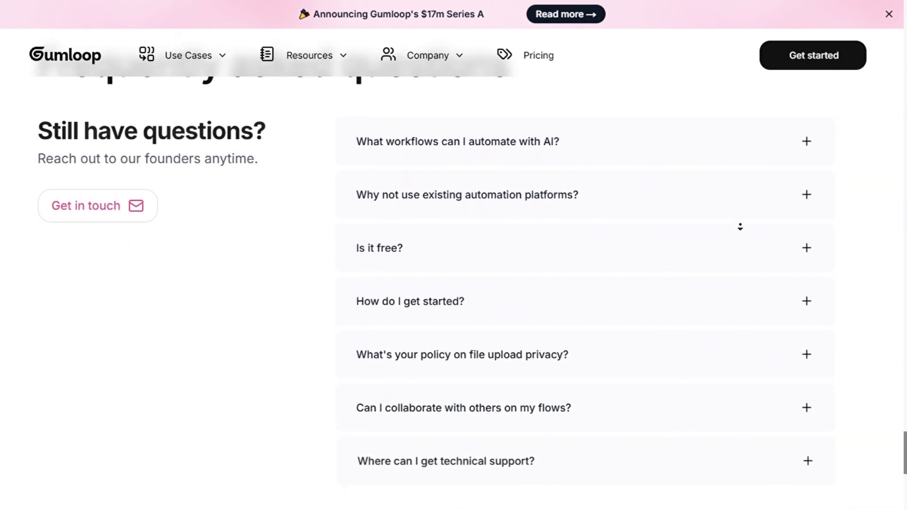
scroll("down", 3)
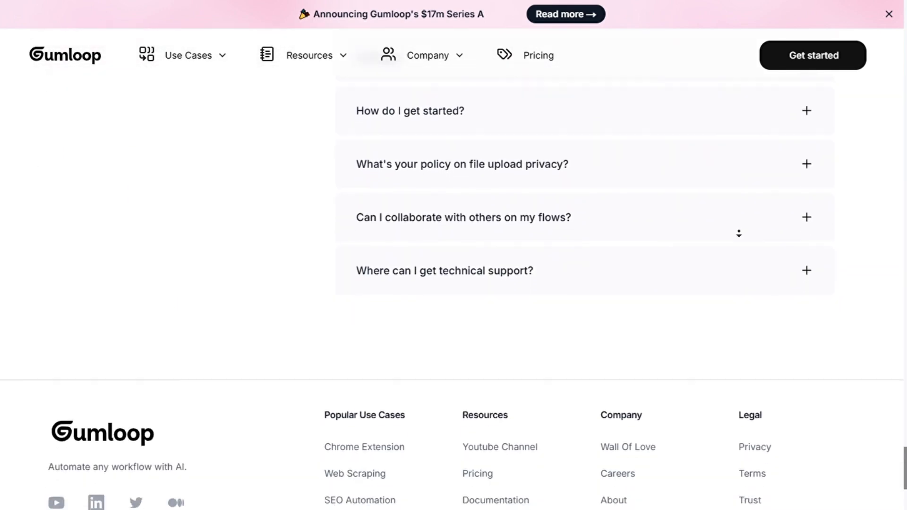